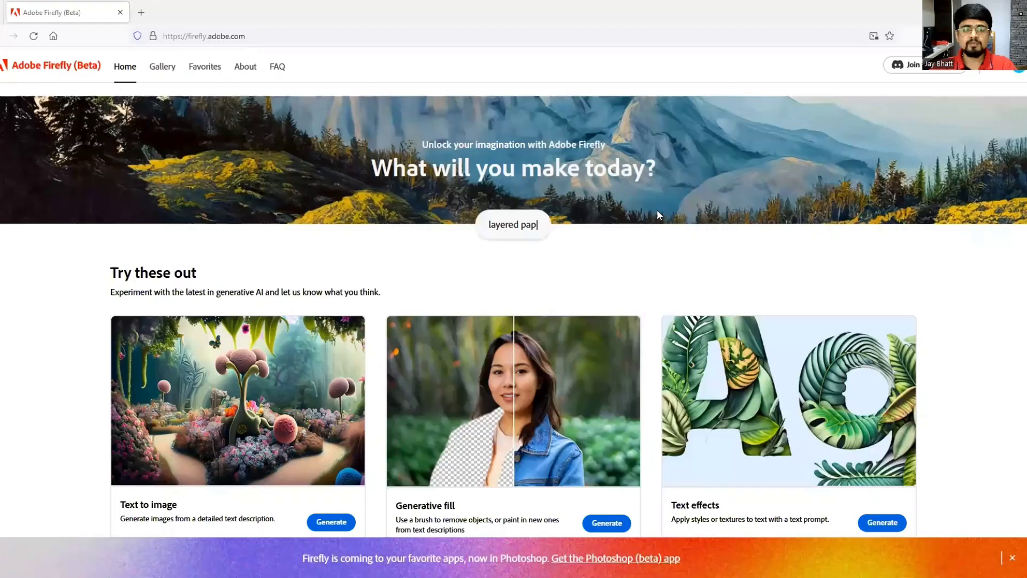
Step: Search Google for 'adobe firefly' in a new tab and open Adobe's Firefly generative AI page
type("er galaxy")
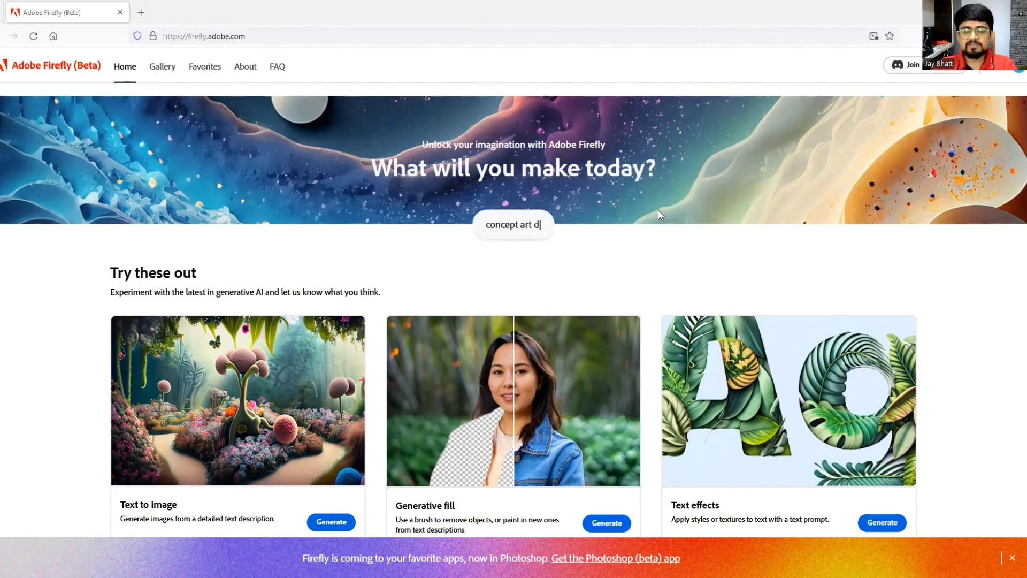
type("esert")
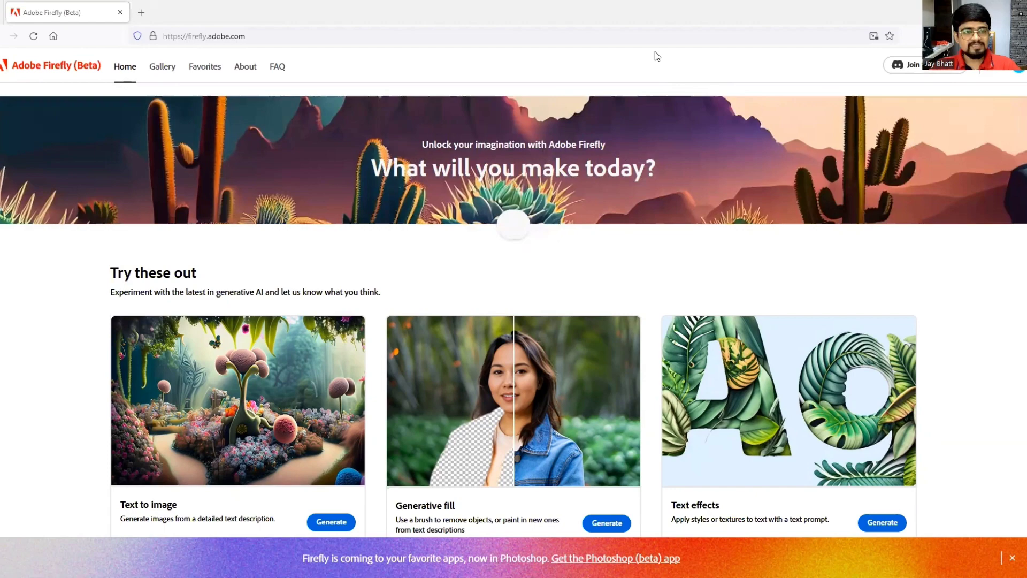
left_click(141, 12)
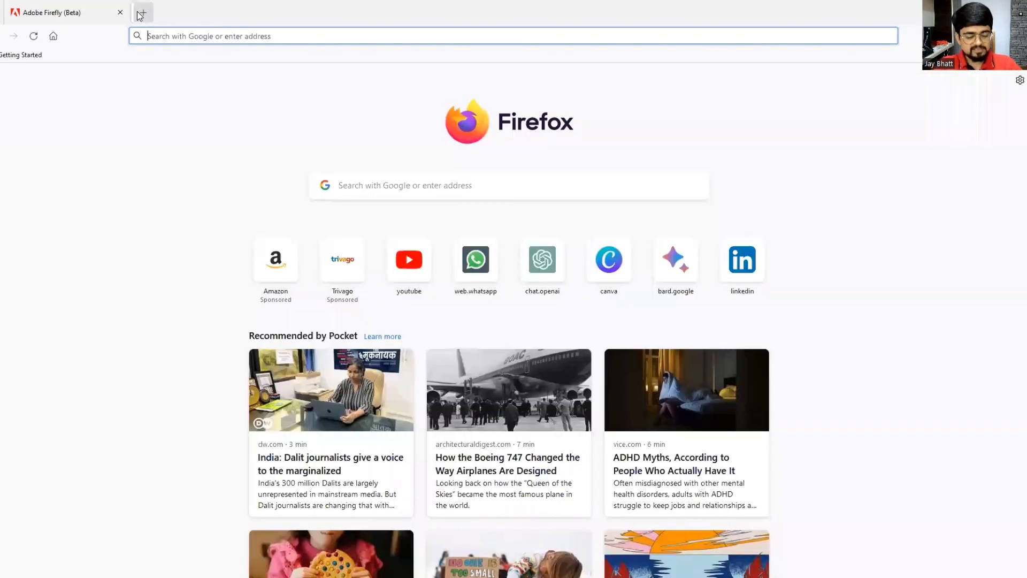
type("adobe firefly")
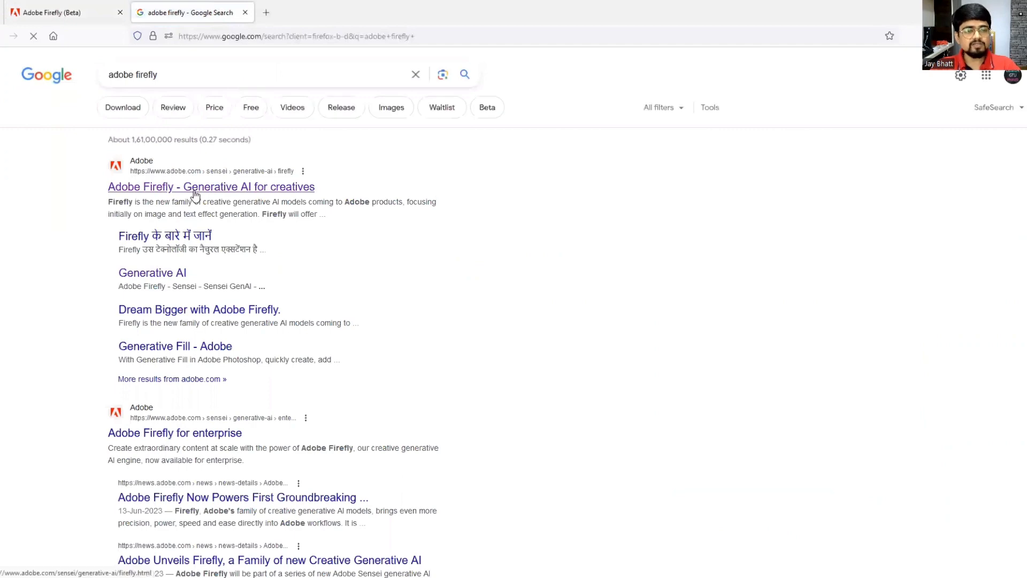
left_click(211, 186)
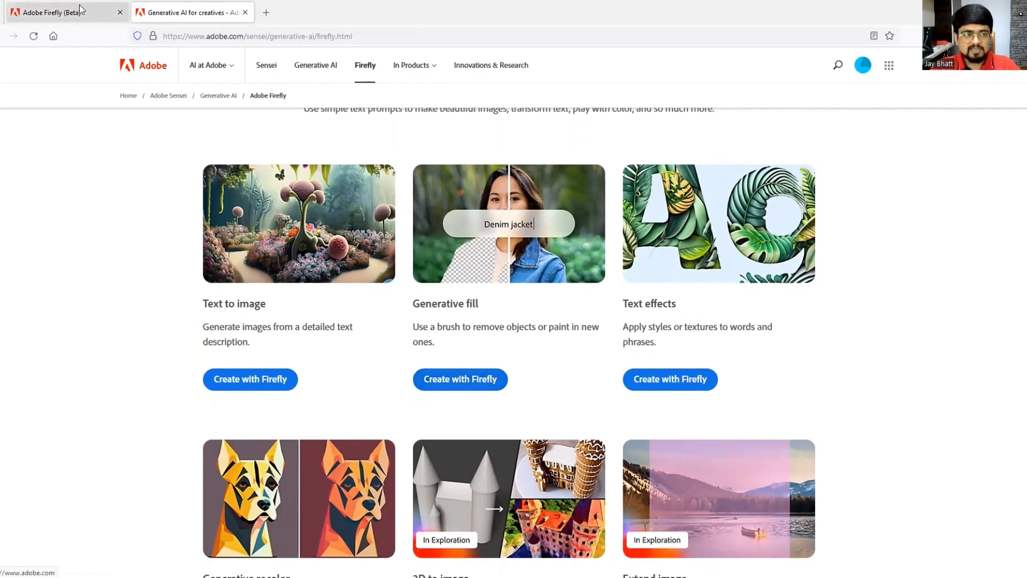
Step: Launch Firefly's Generative fill and browse its sample images
left_click(62, 12)
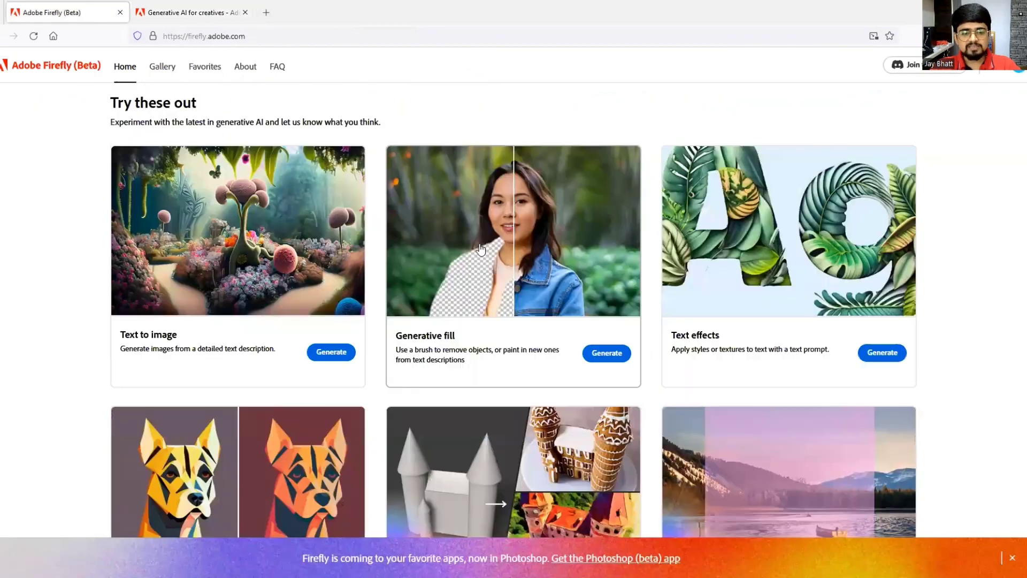
left_click(605, 352)
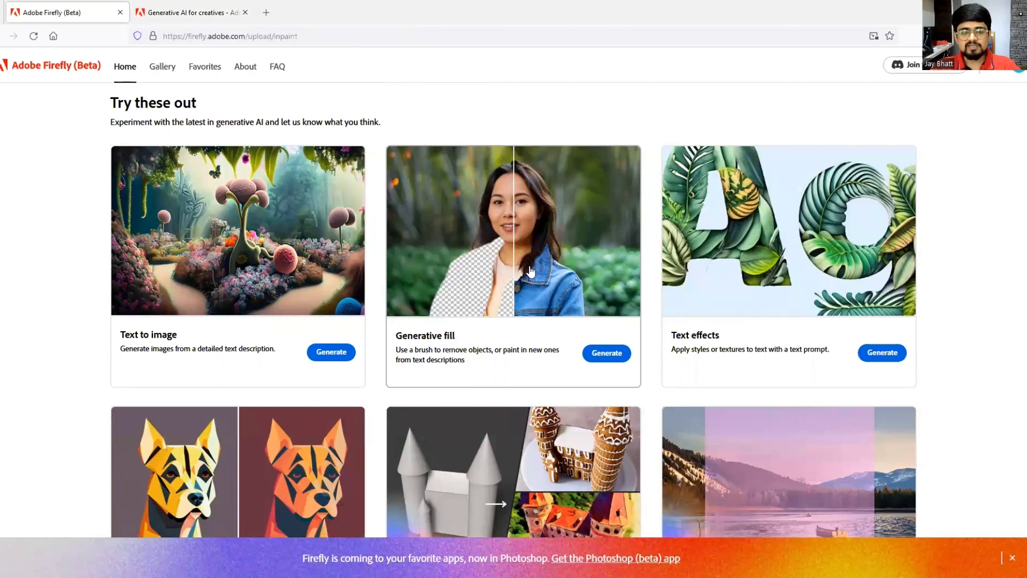
left_click(605, 352)
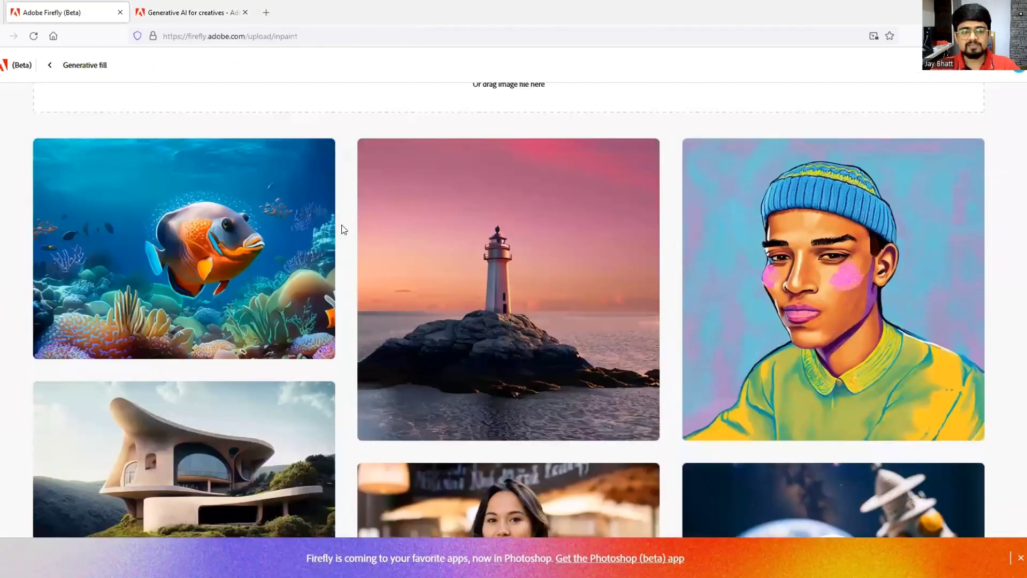
scroll("down", 3)
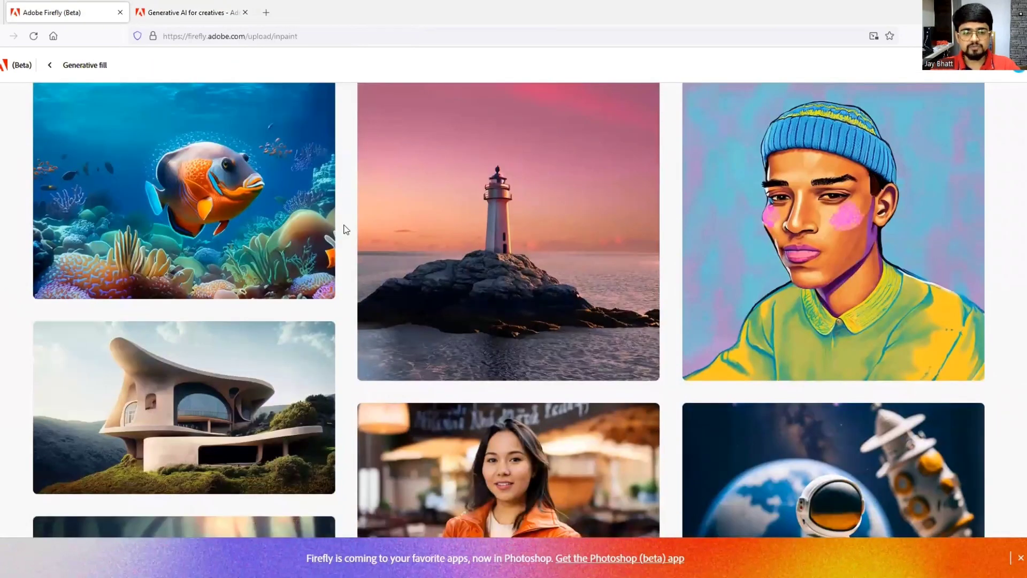
scroll("down", 3)
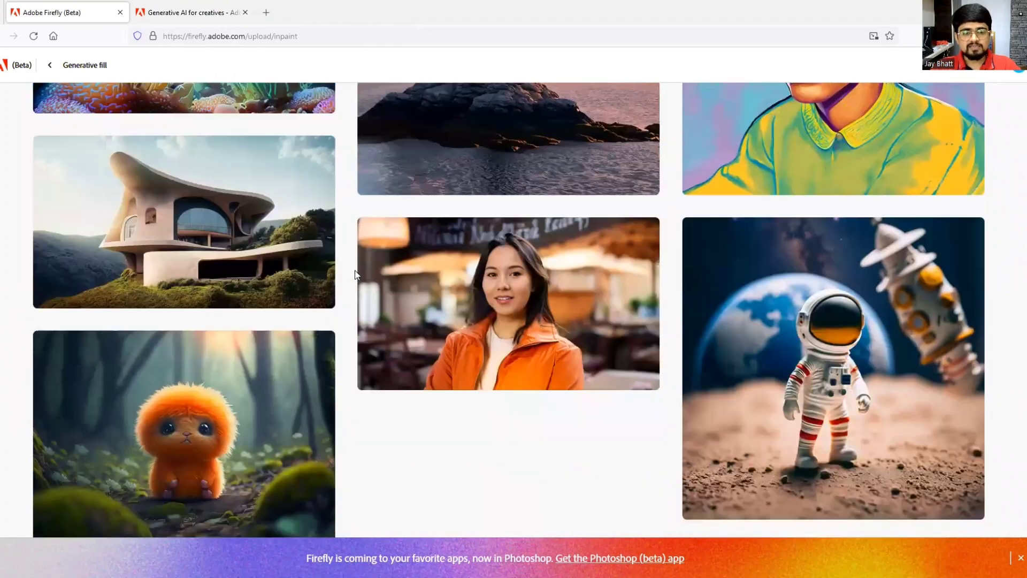
mouse_move(541, 298)
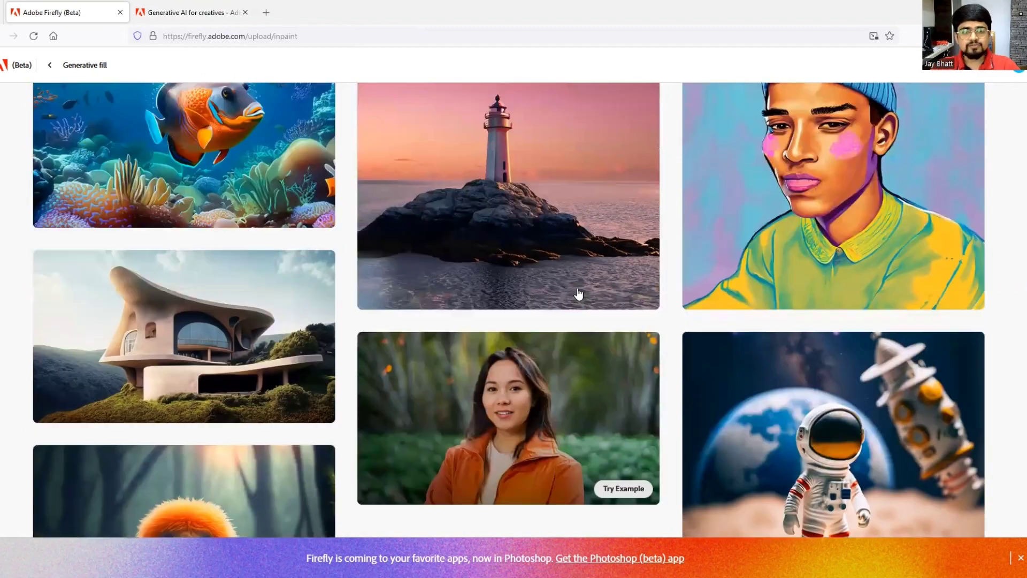
scroll("up", 3)
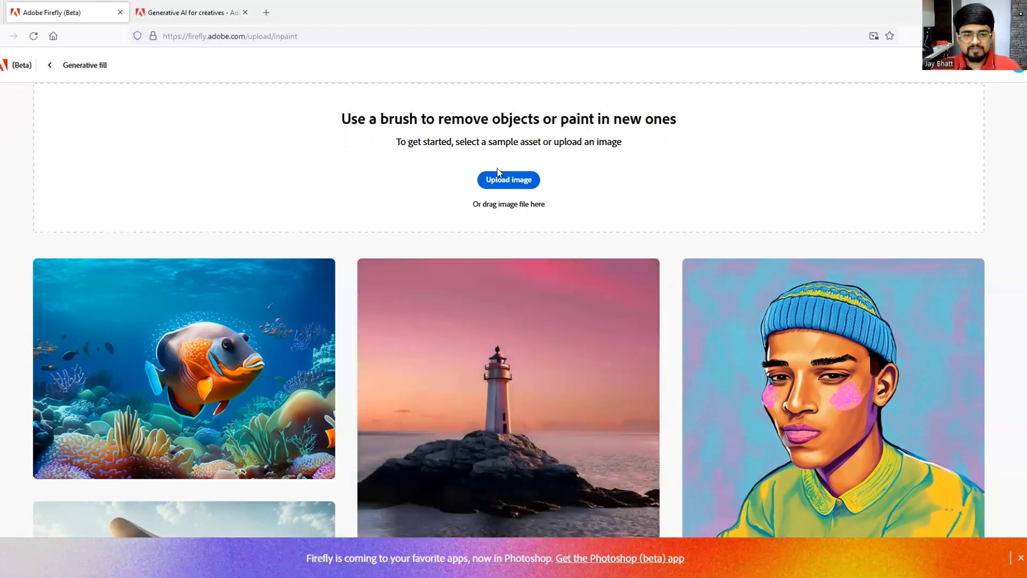
Step: Upload the pothole-filled bad-roads photo into the Generative fill editor
left_click(508, 180)
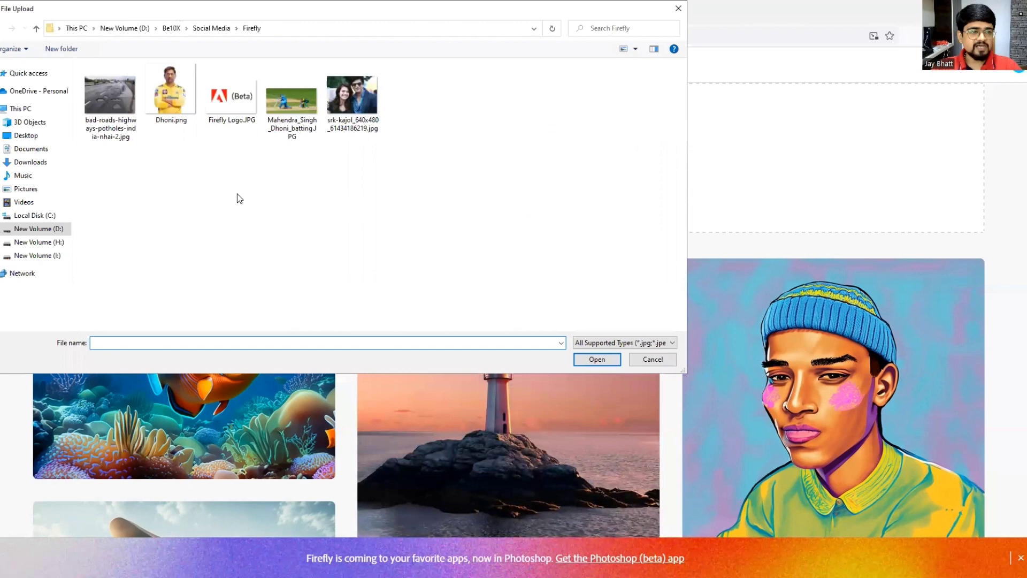
left_click(110, 86)
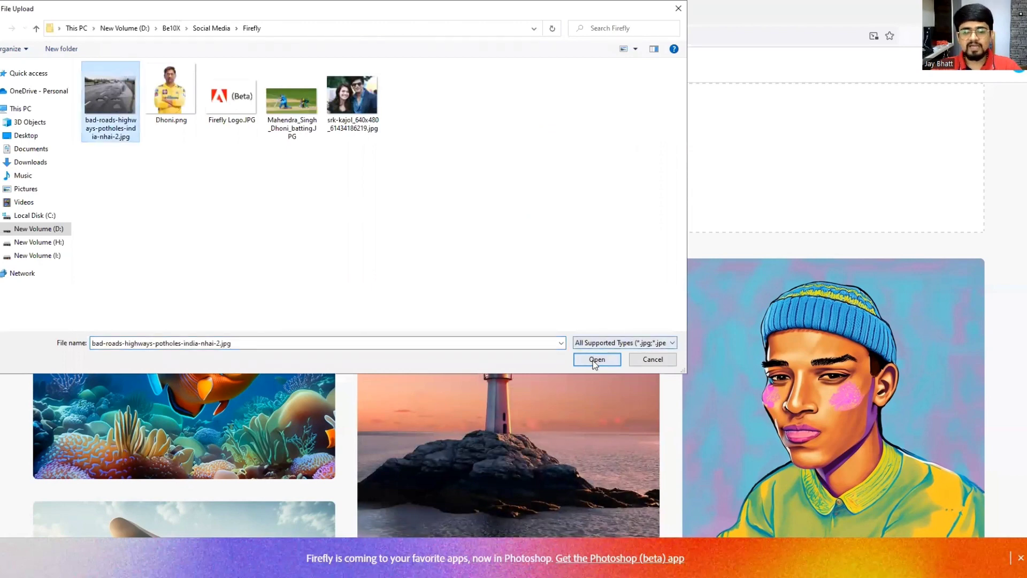
left_click(596, 359)
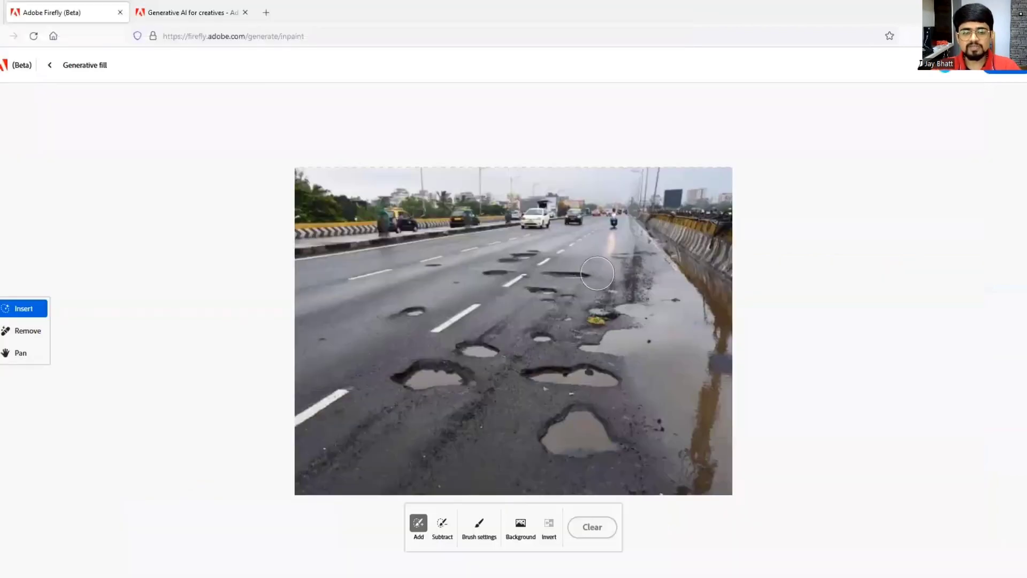
mouse_move(584, 281)
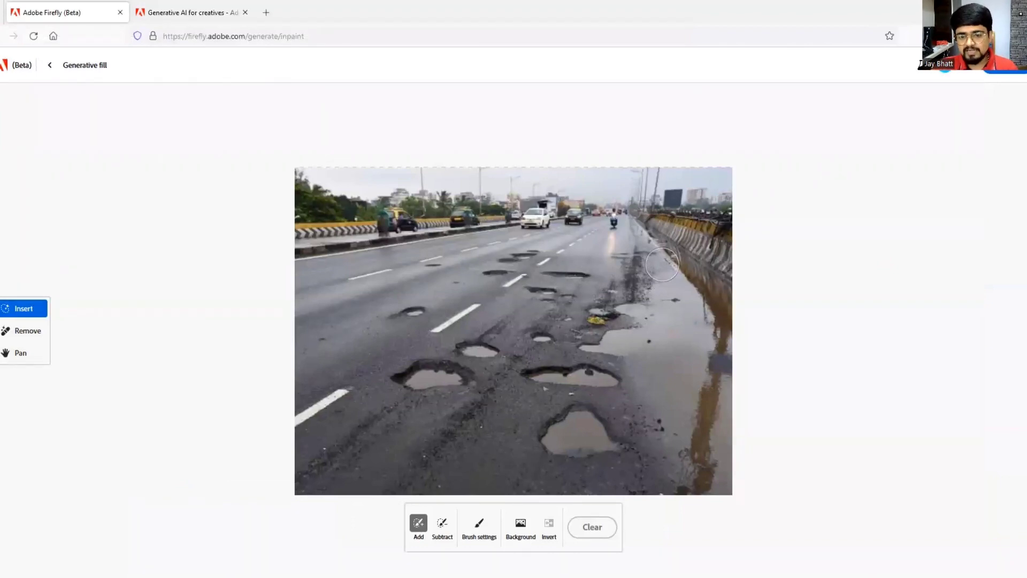
mouse_move(633, 298)
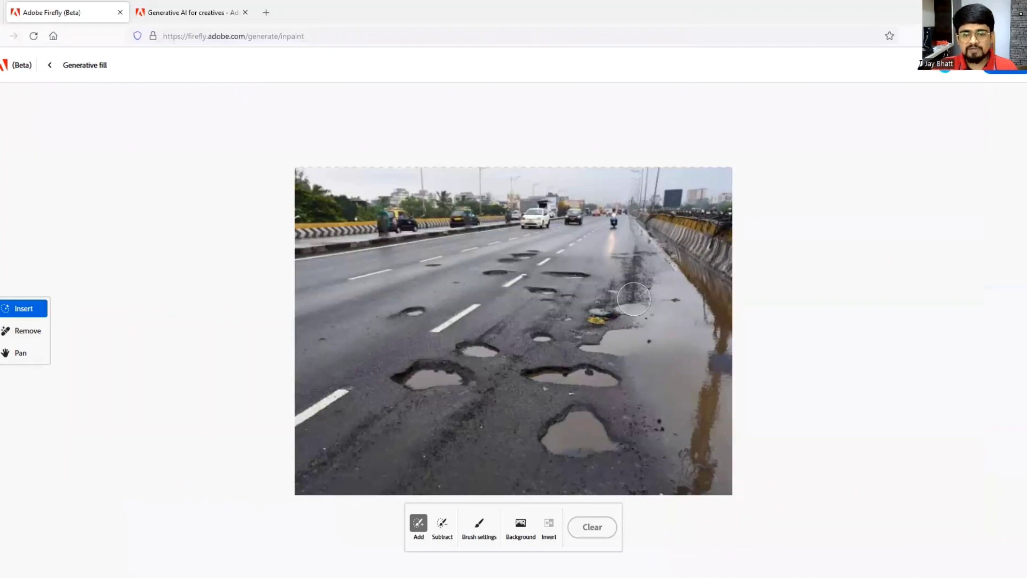
mouse_move(568, 278)
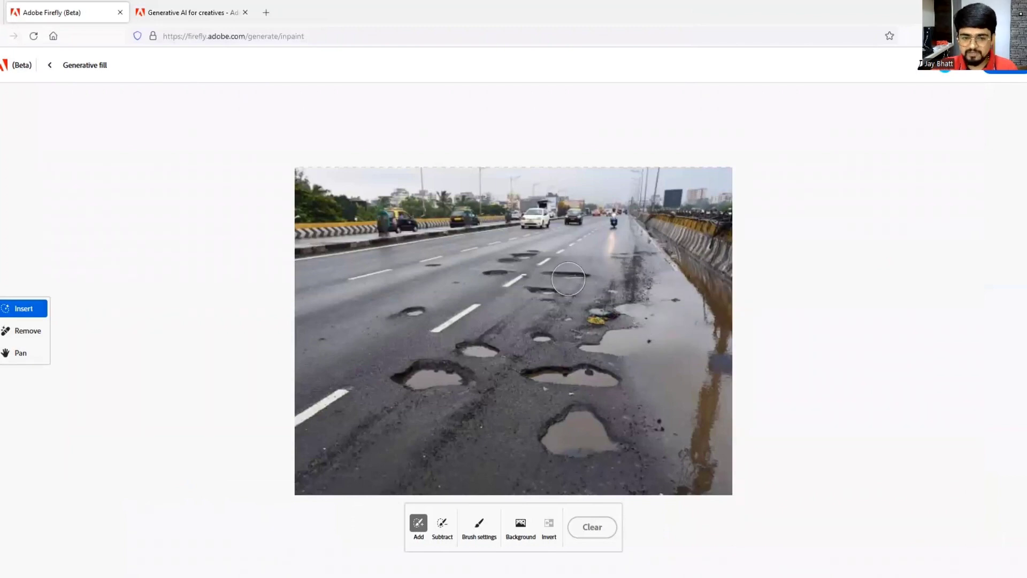
mouse_move(568, 298)
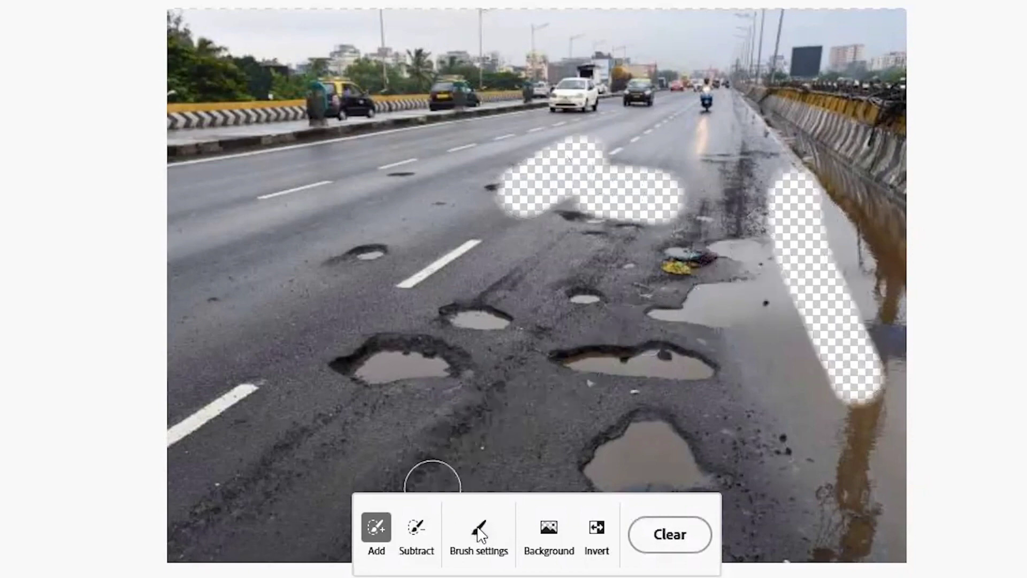
Step: Set brush hardness to 12% and mask the pothole cluster right of centre
left_click(478, 534)
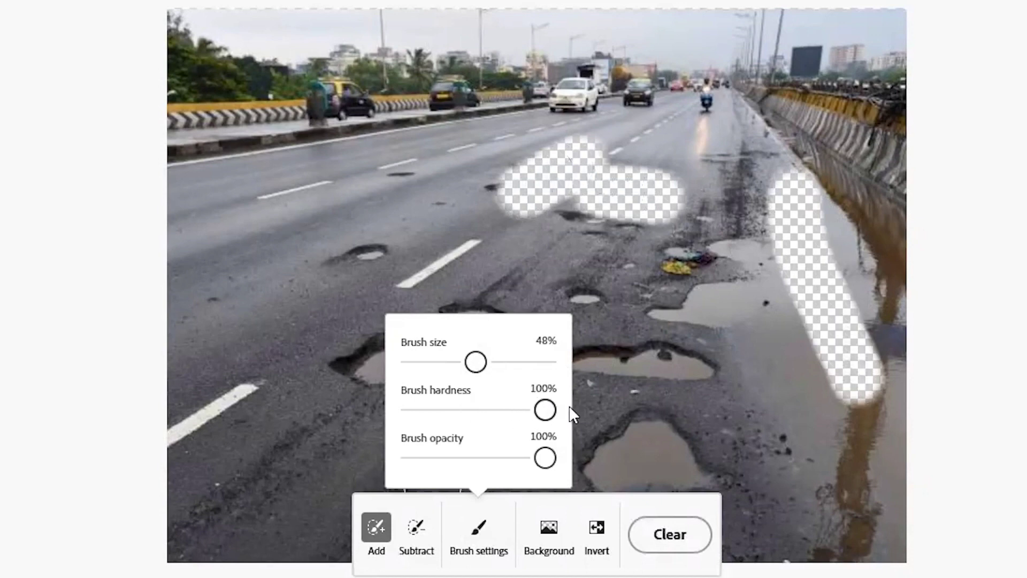
left_click(478, 534)
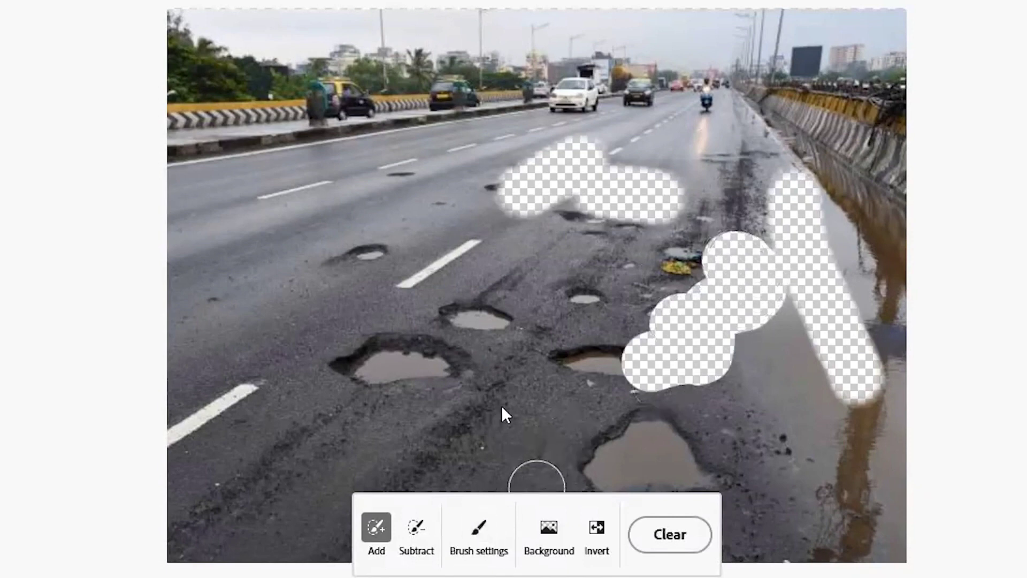
left_click(478, 534)
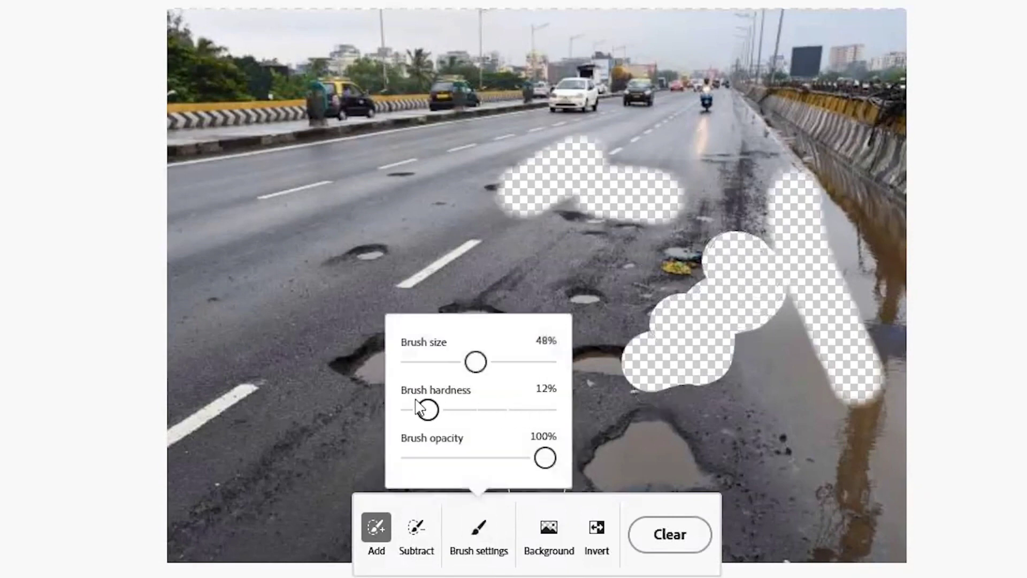
left_click(478, 535)
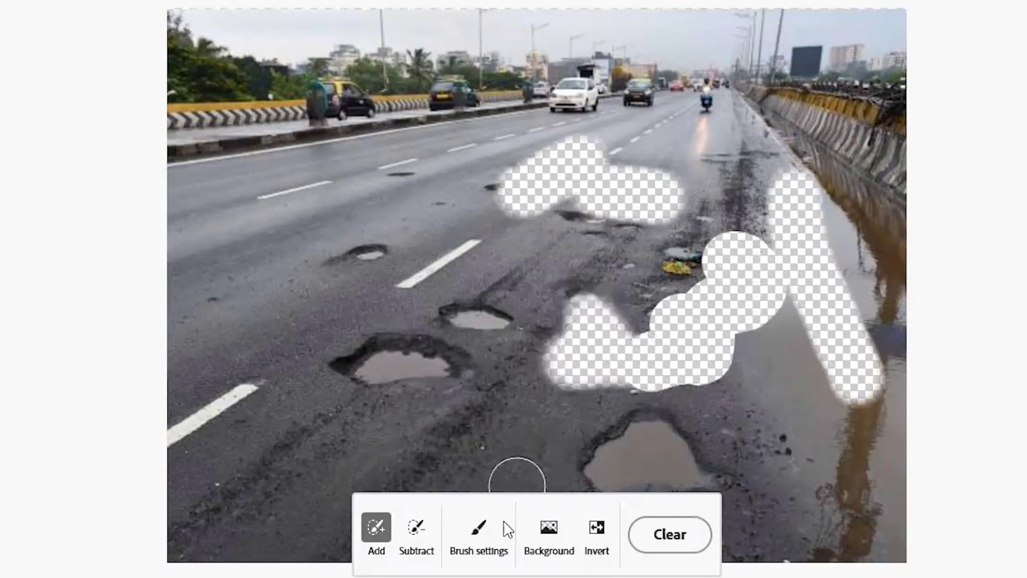
left_click(477, 533)
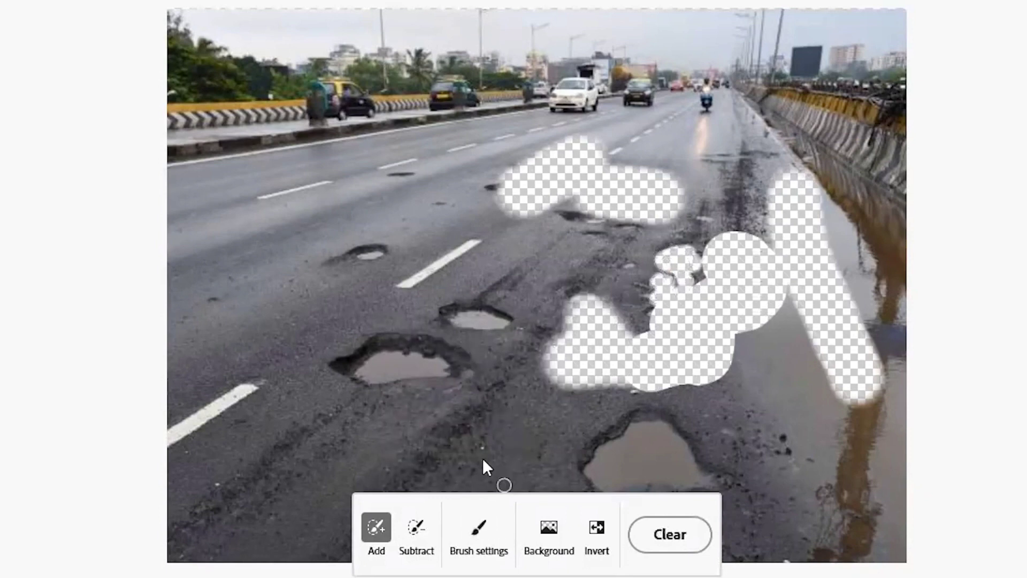
Step: Brush over the remaining potholes, puddles and the wet right shoulder
left_click(478, 533)
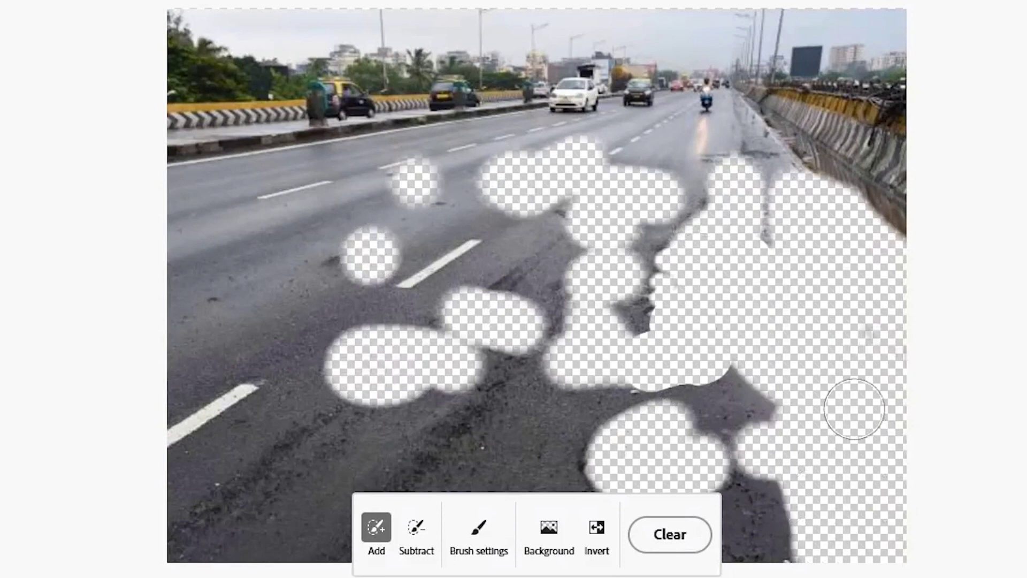
mouse_move(500, 306)
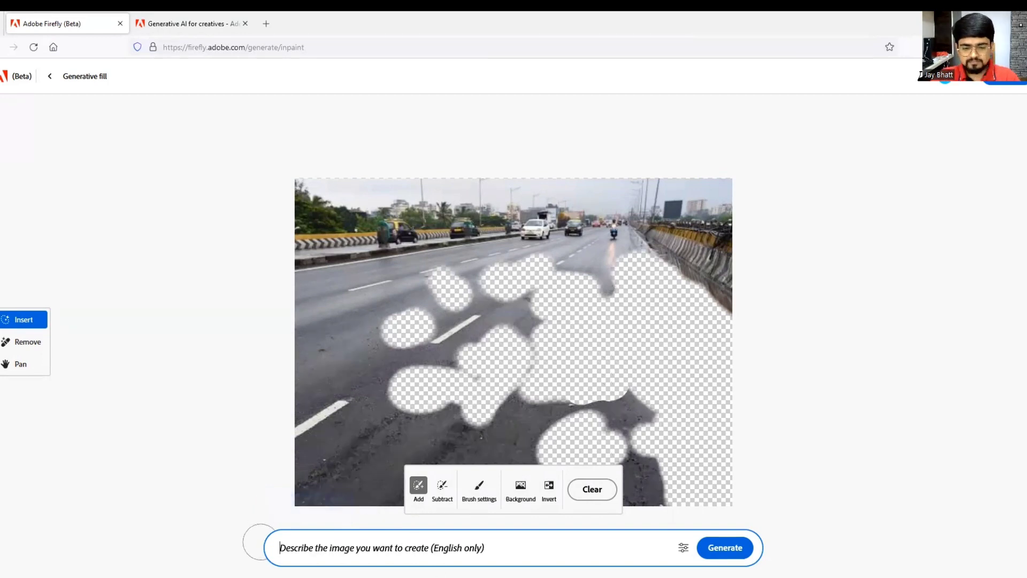
mouse_move(662, 353)
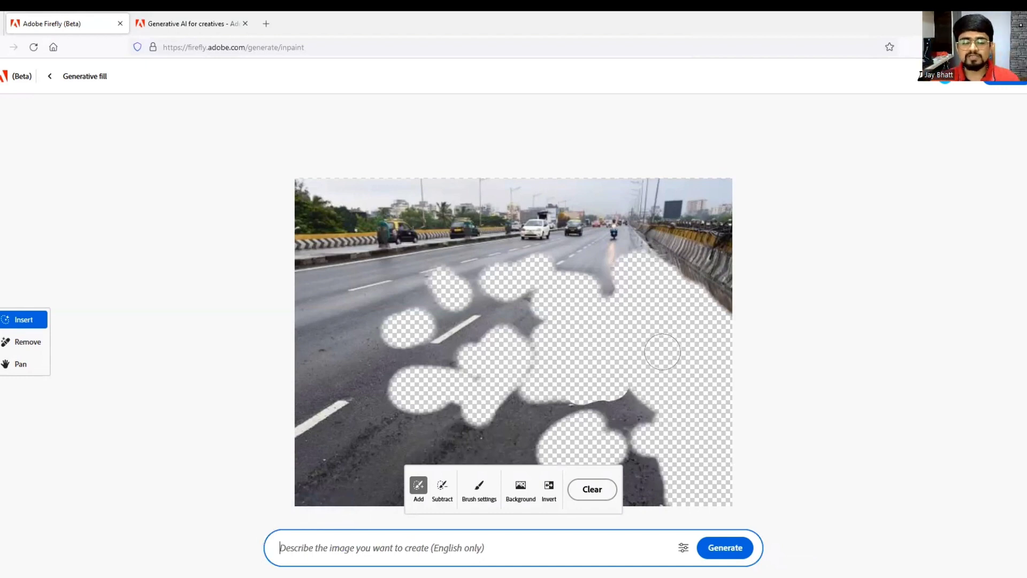
mouse_move(330, 518)
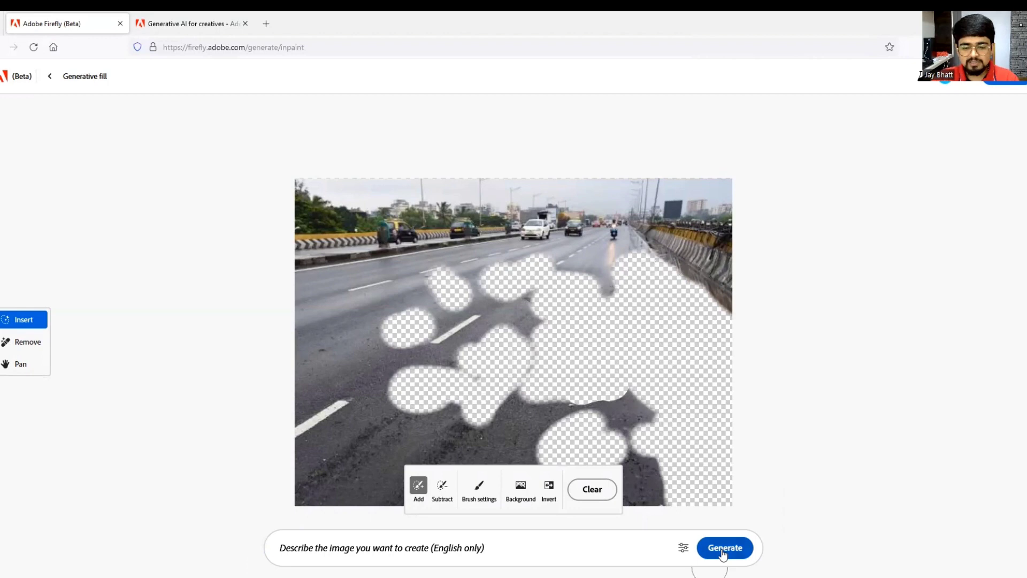
Step: Generate with an empty prompt to produce smooth-road variations
left_click(723, 548)
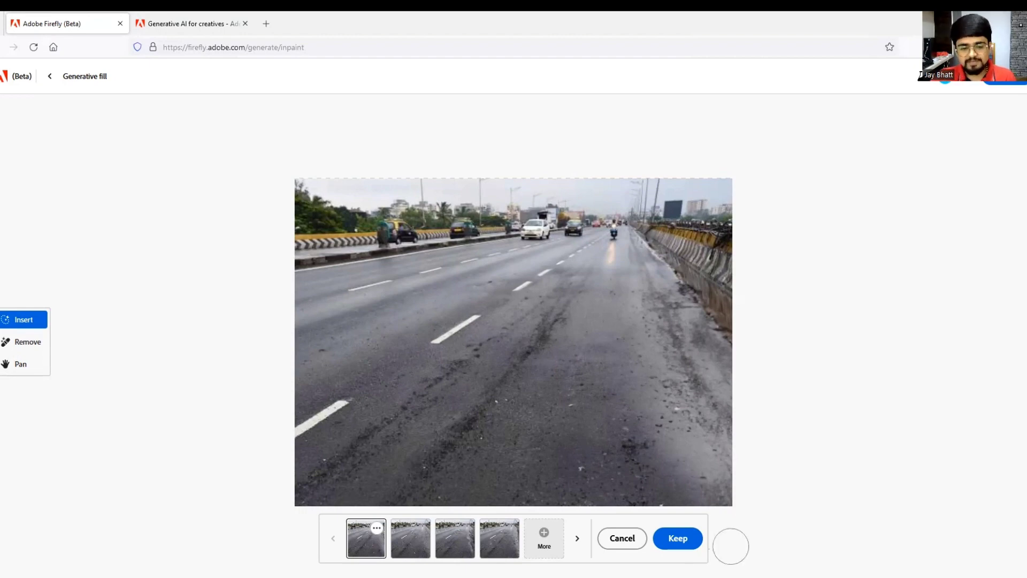
mouse_move(409, 545)
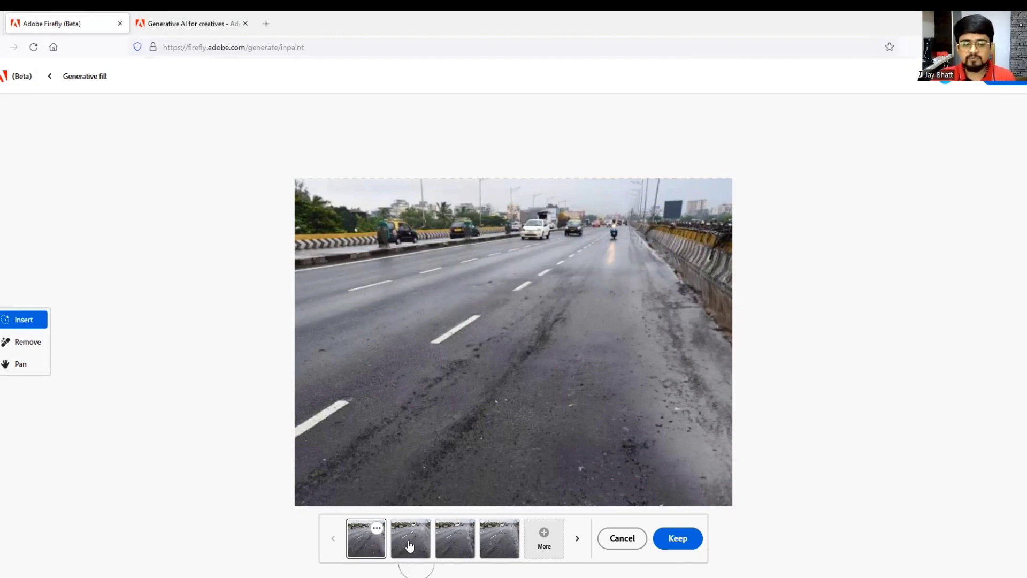
left_click(455, 537)
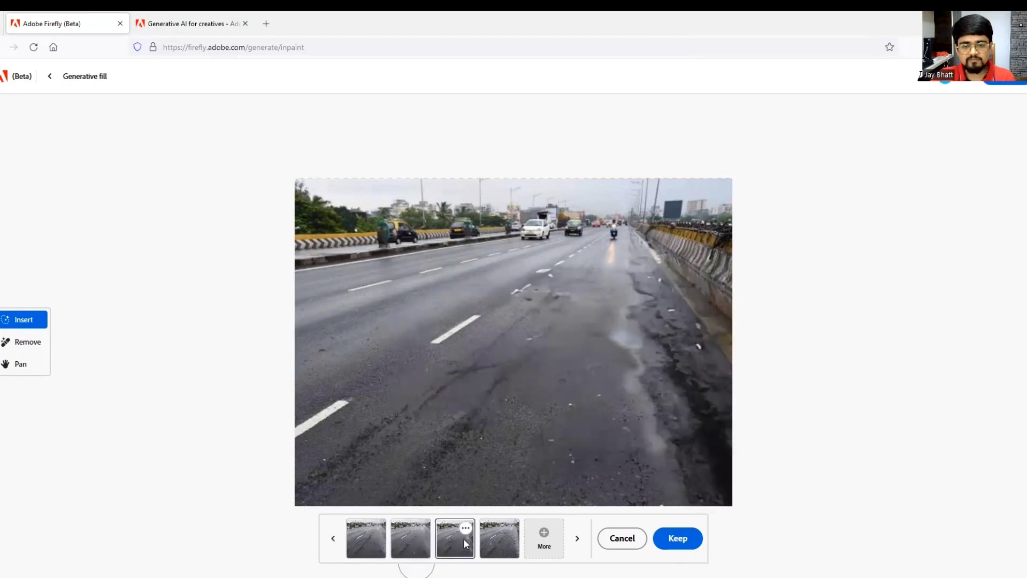
left_click(499, 538)
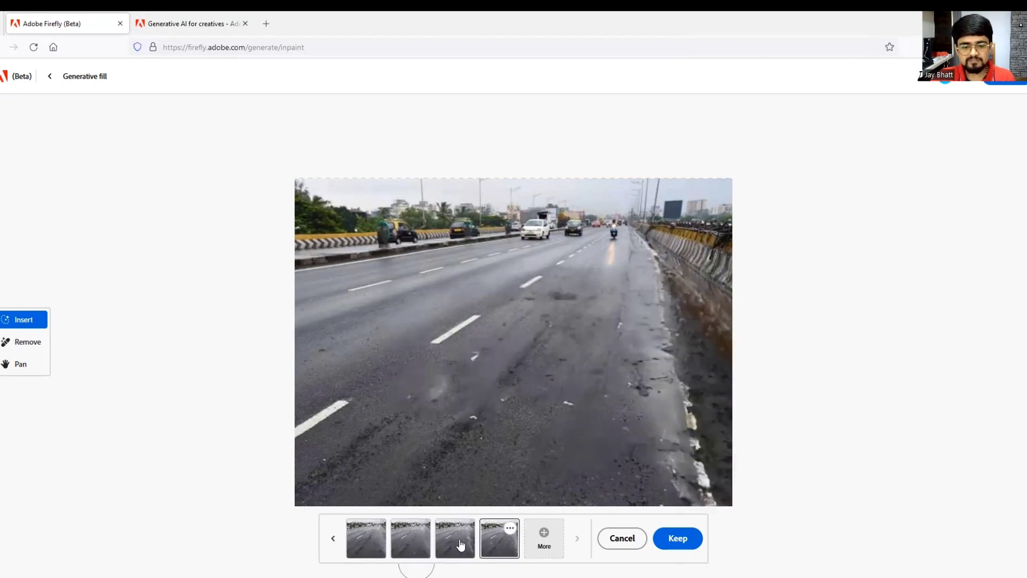
left_click(366, 537)
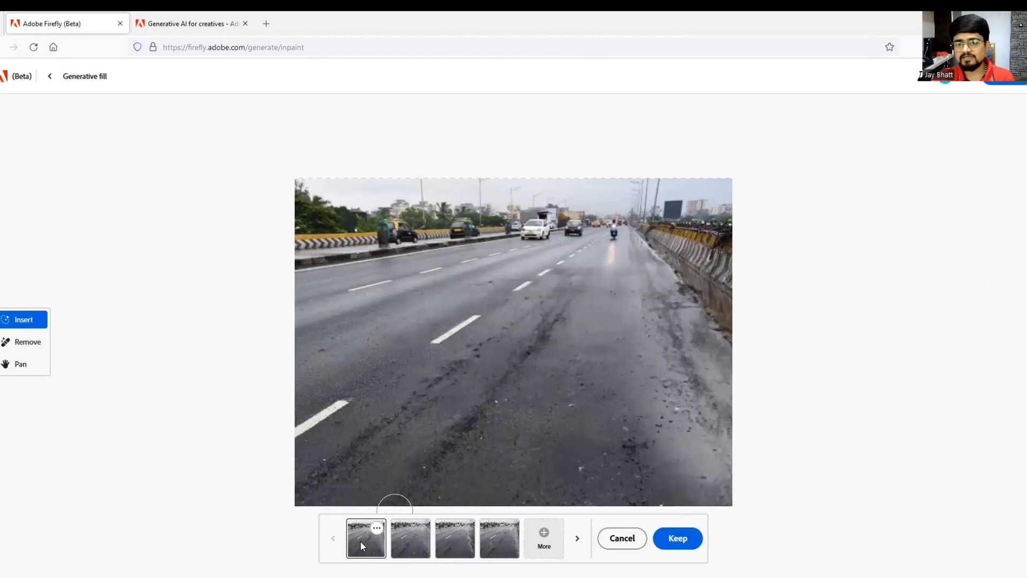
mouse_move(989, 212)
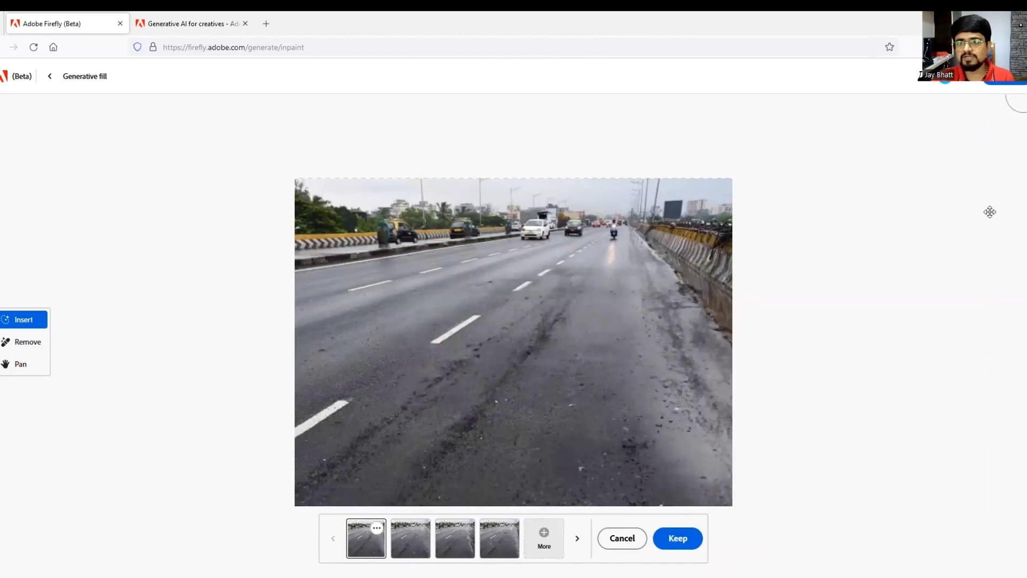